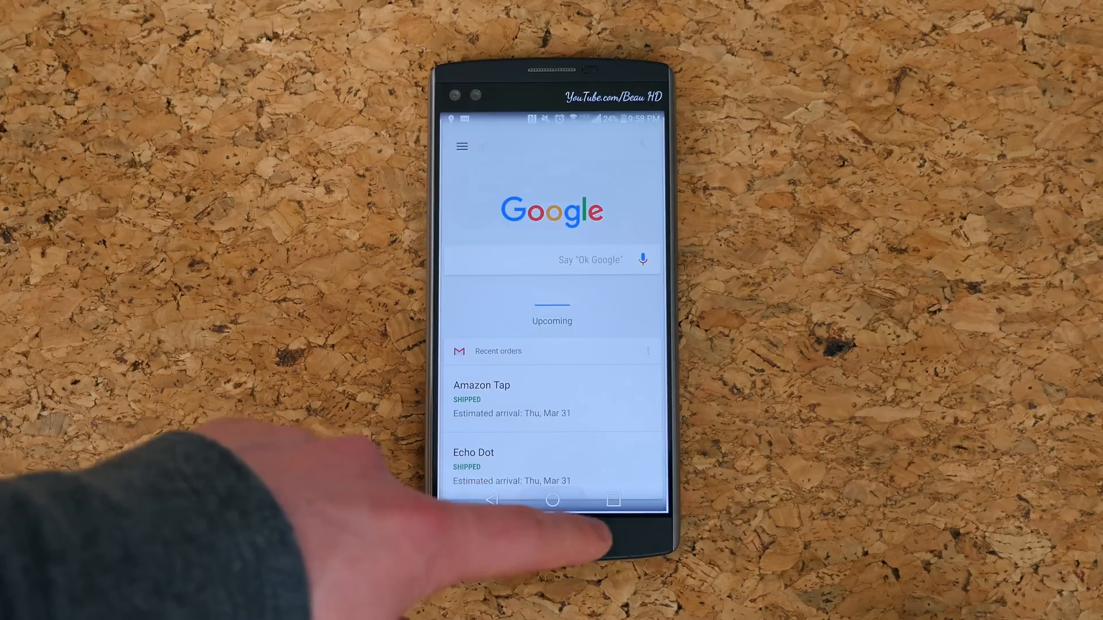
# Show Now on Tap and the recent apps, then land in the app drawer list.
pyautogui.click(612, 500)
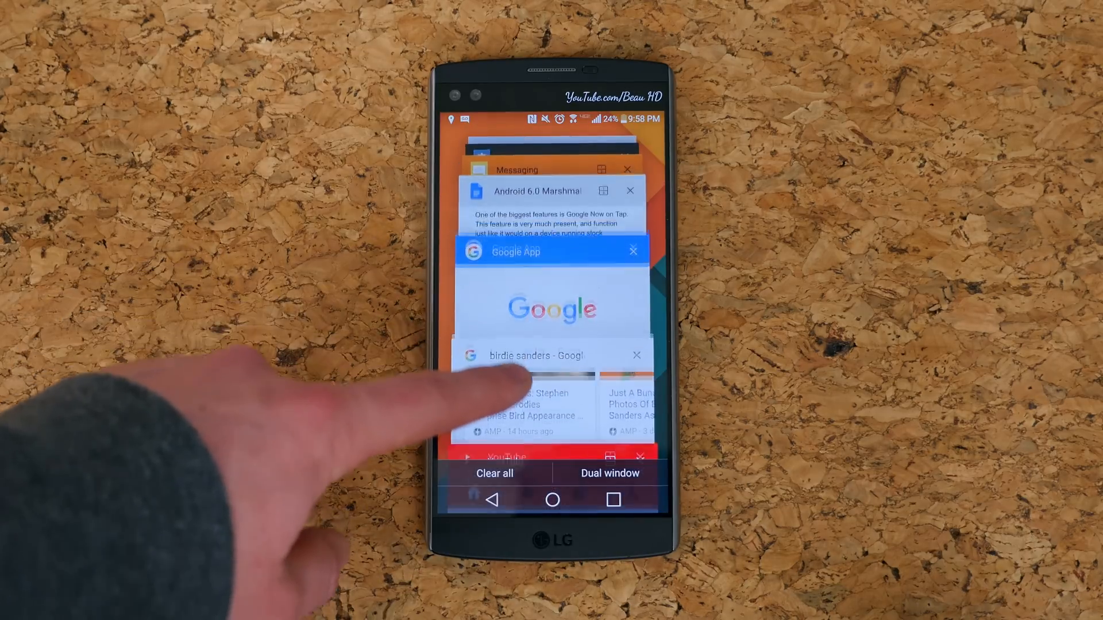
pyautogui.scroll(-3)
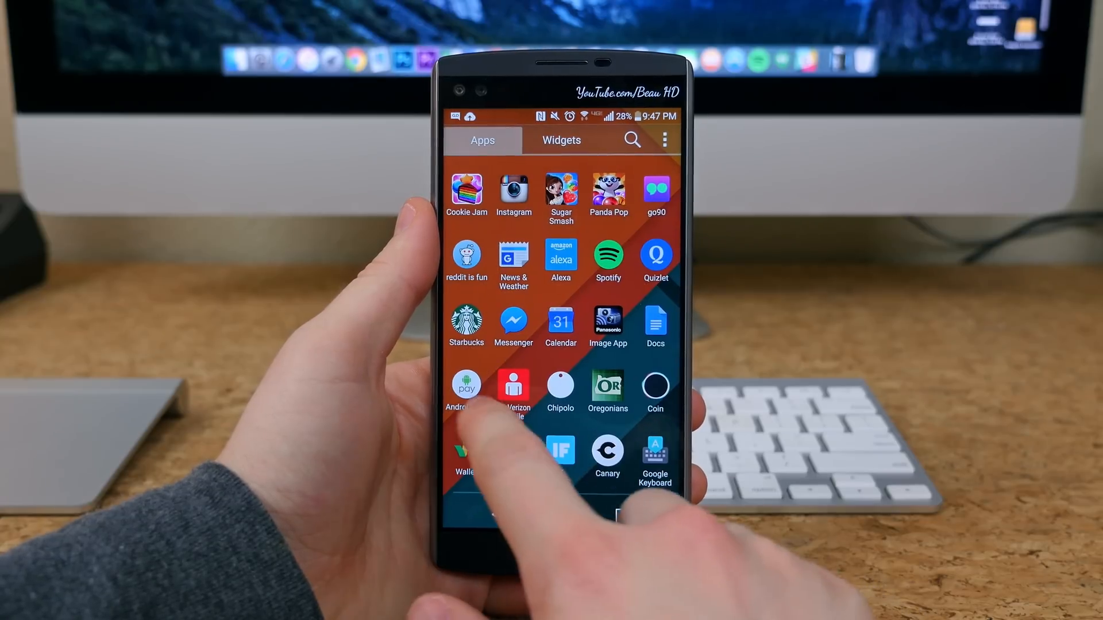
# Launch Android Pay and pass its tap-to-pay introduction screens.
pyautogui.click(465, 387)
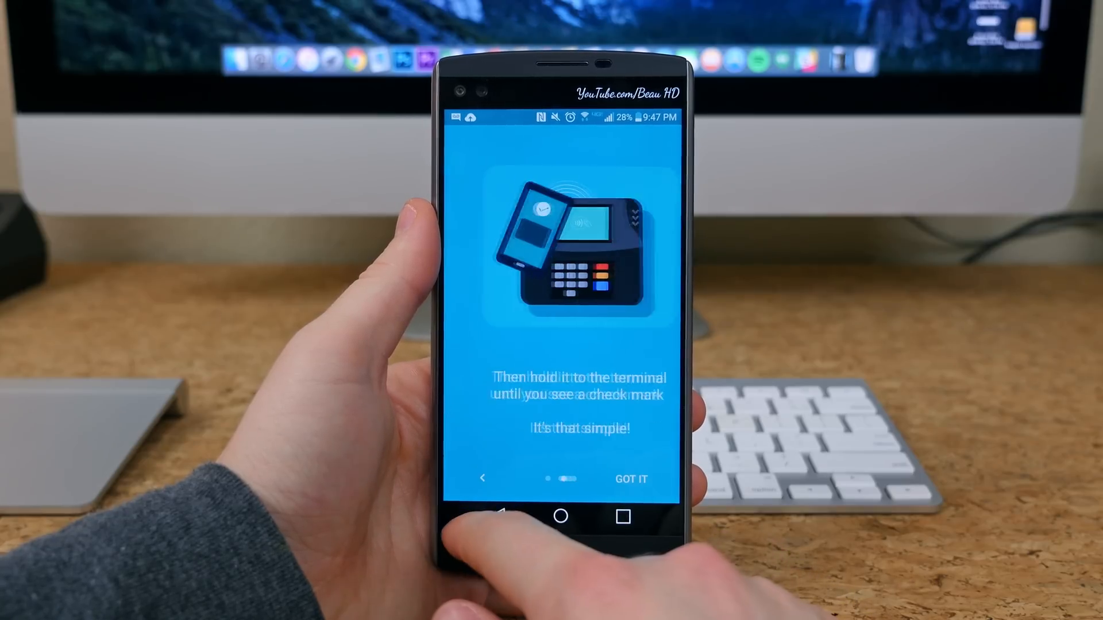
pyautogui.click(631, 479)
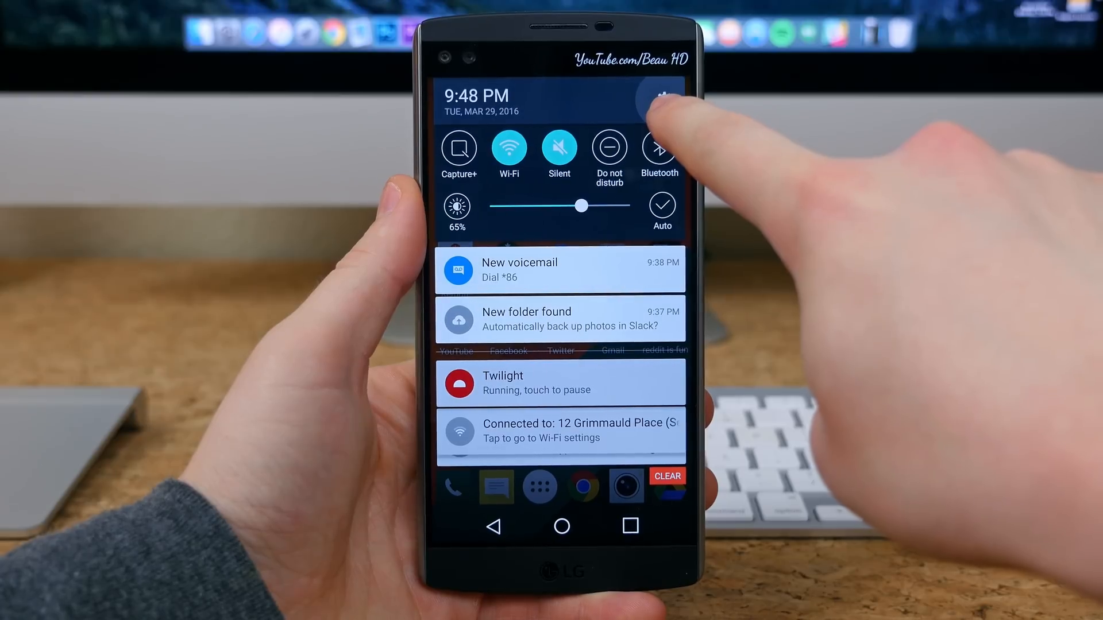
# Switch off Chrome's Microphone permission in Settings > Application manager, keeping its other permissions.
pyautogui.click(662, 99)
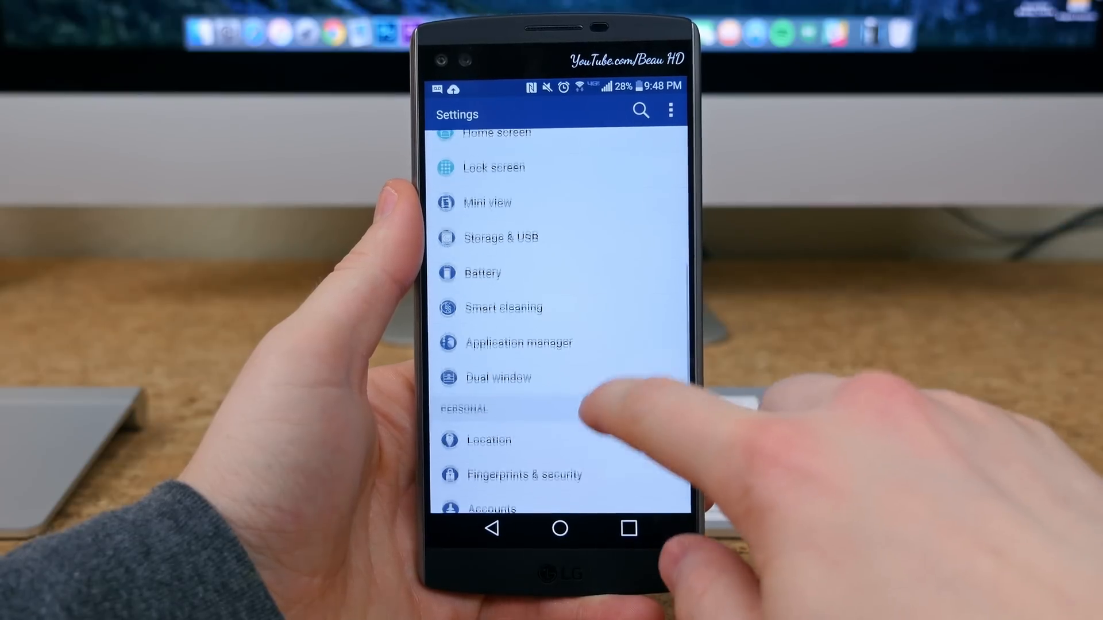
pyautogui.click(640, 110)
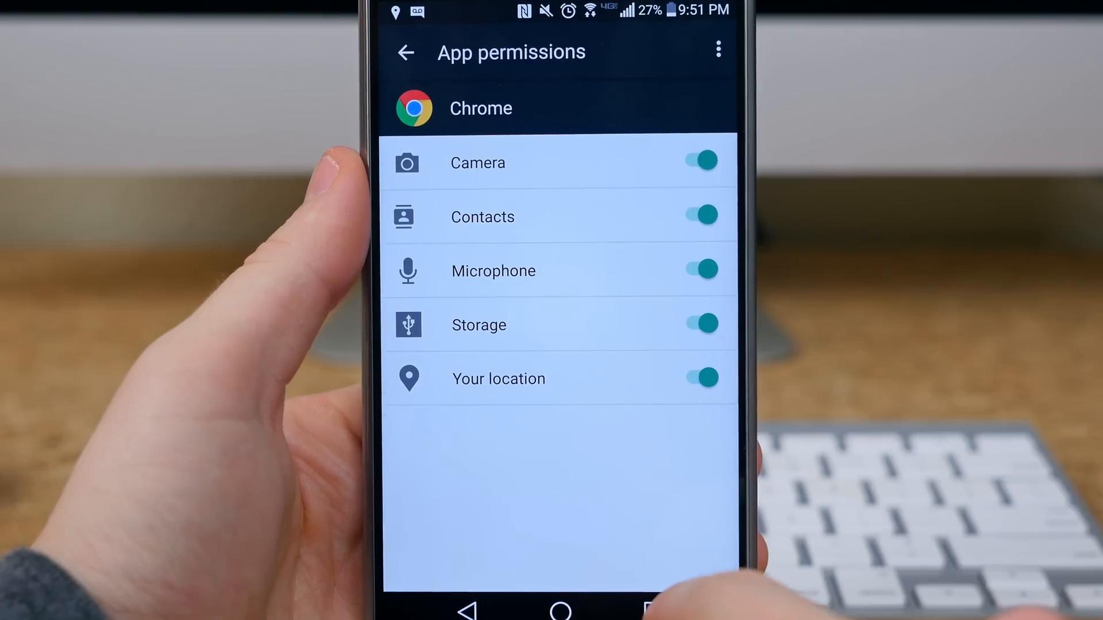
pyautogui.click(697, 271)
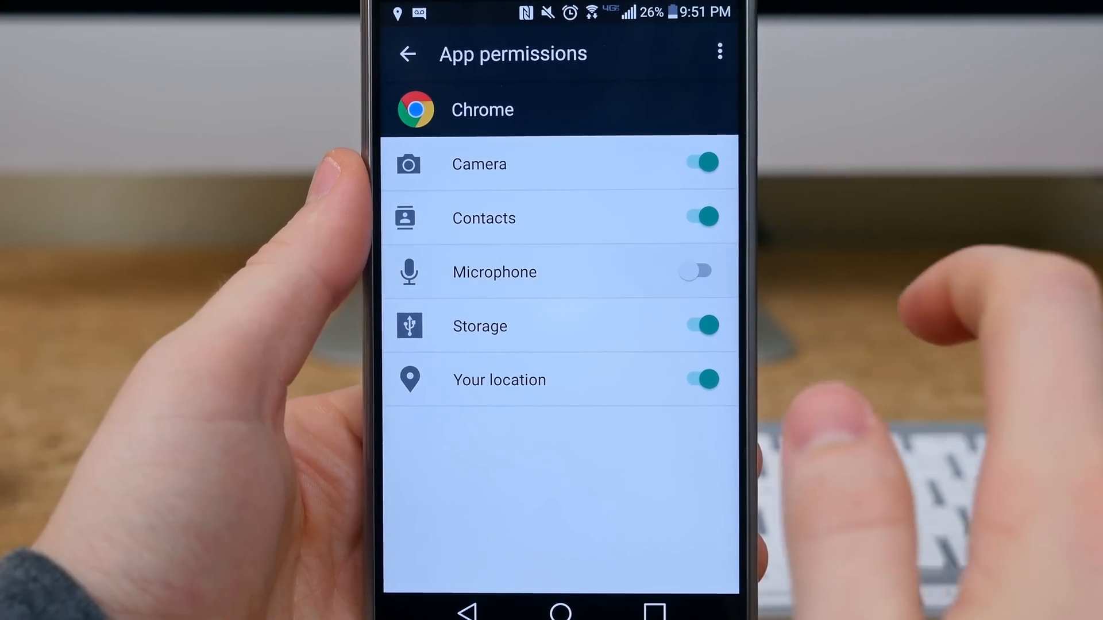
pyautogui.click(697, 163)
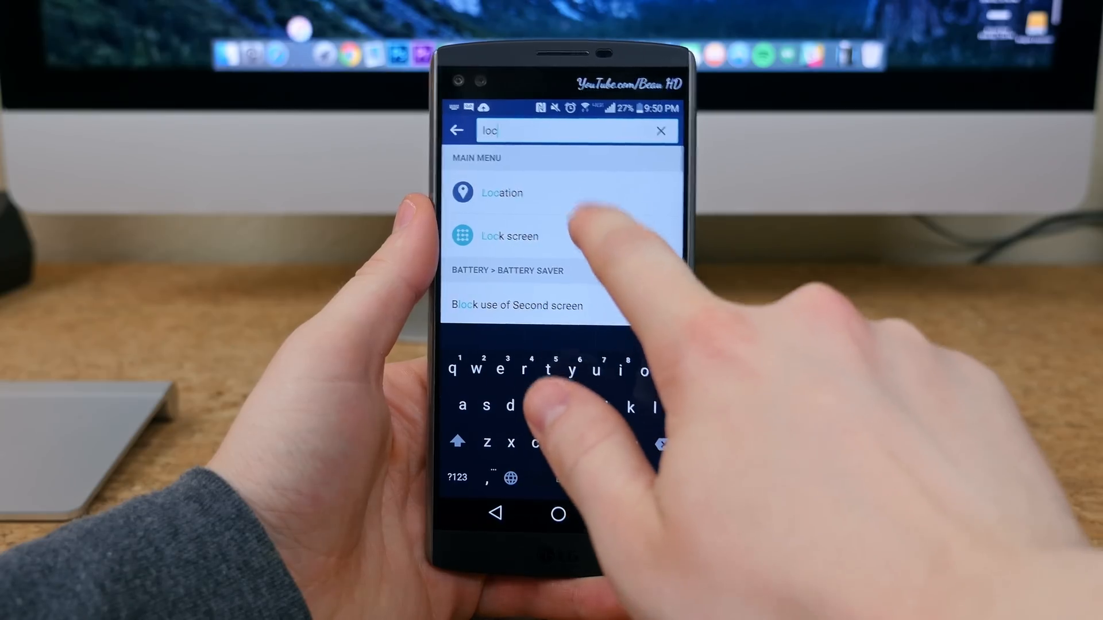
# Open Lock screen from the 'loc' search results and browse its security options.
pyautogui.click(509, 235)
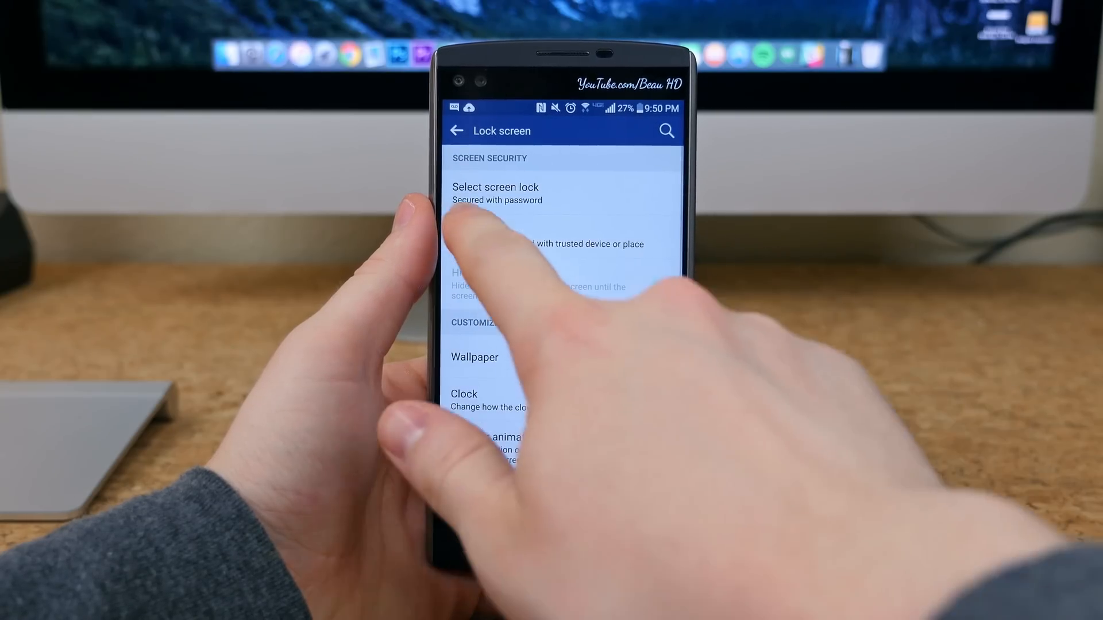
pyautogui.scroll(-3)
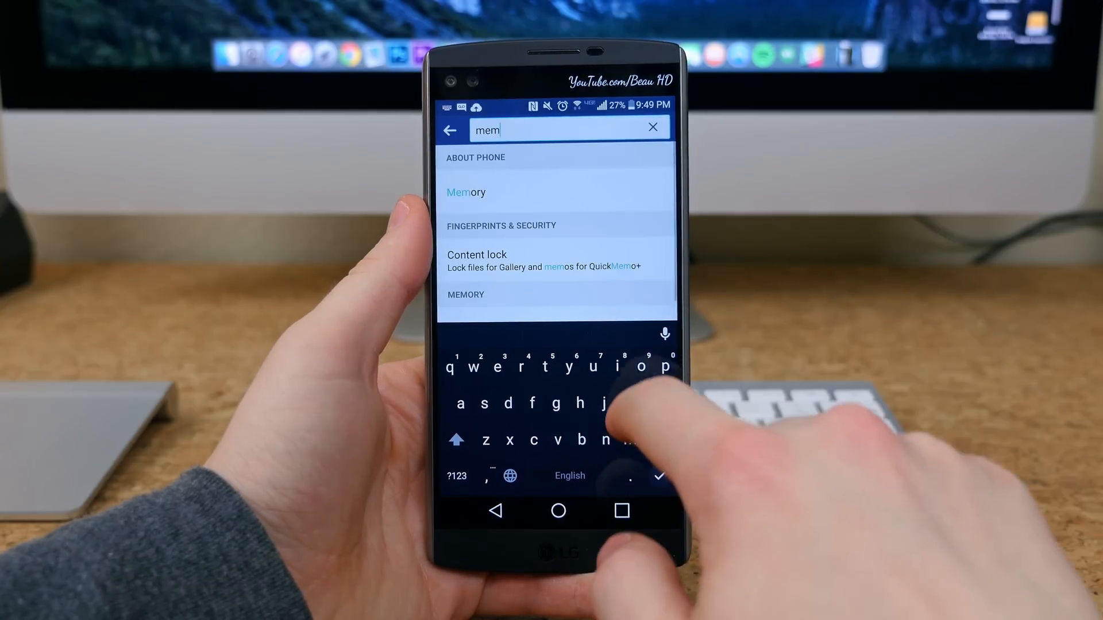
# Open Memory from the 'mem' results and set the average usage period to 6 hours.
pyautogui.click(465, 192)
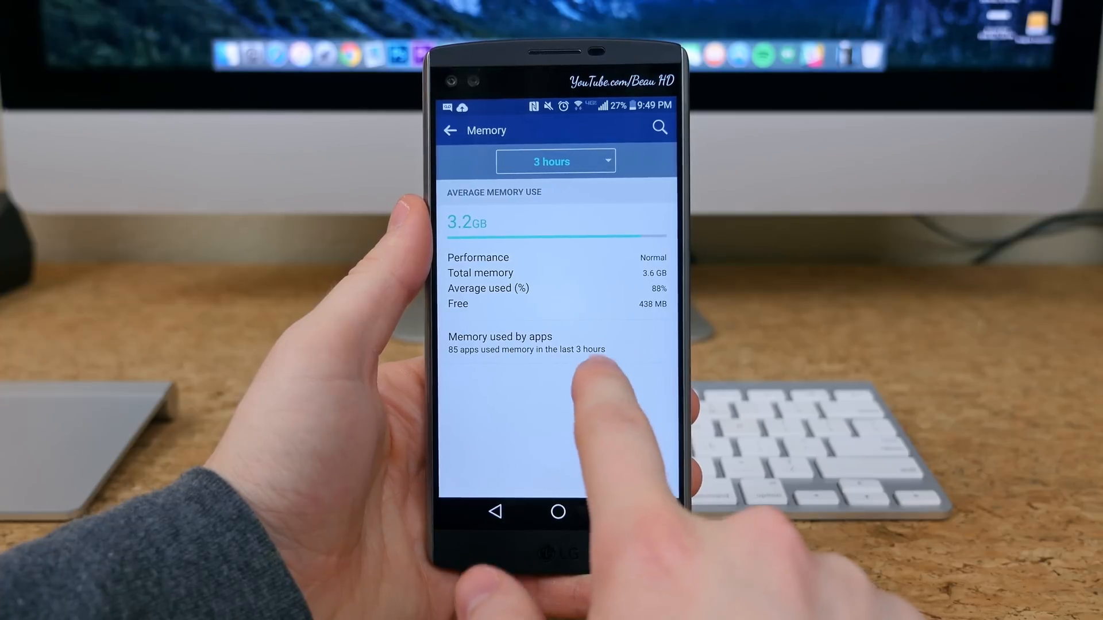
pyautogui.click(555, 161)
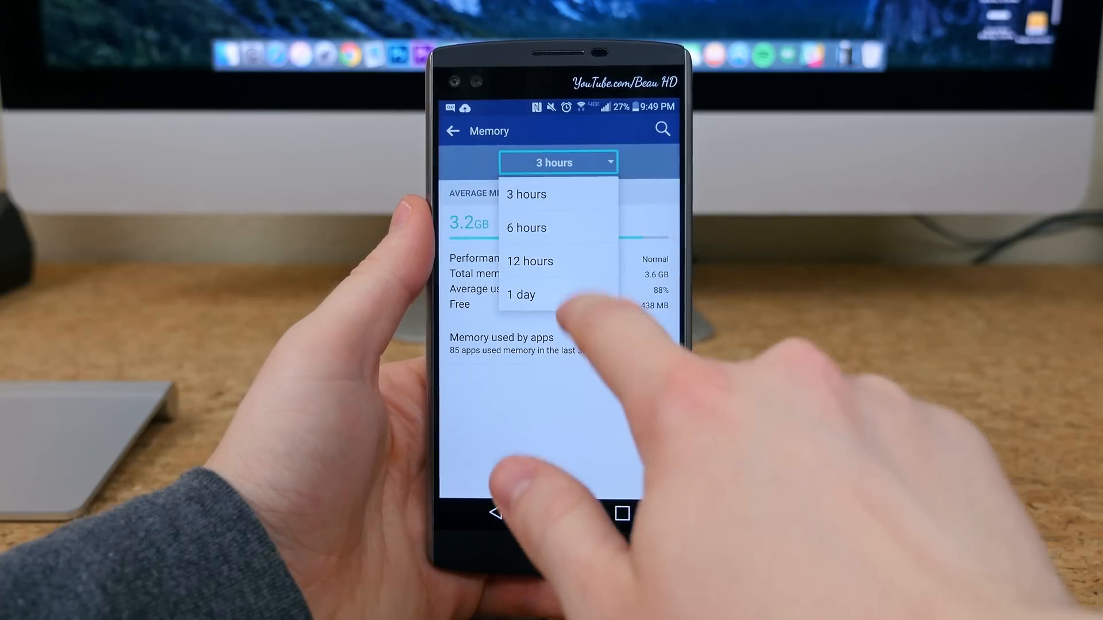
pyautogui.click(526, 227)
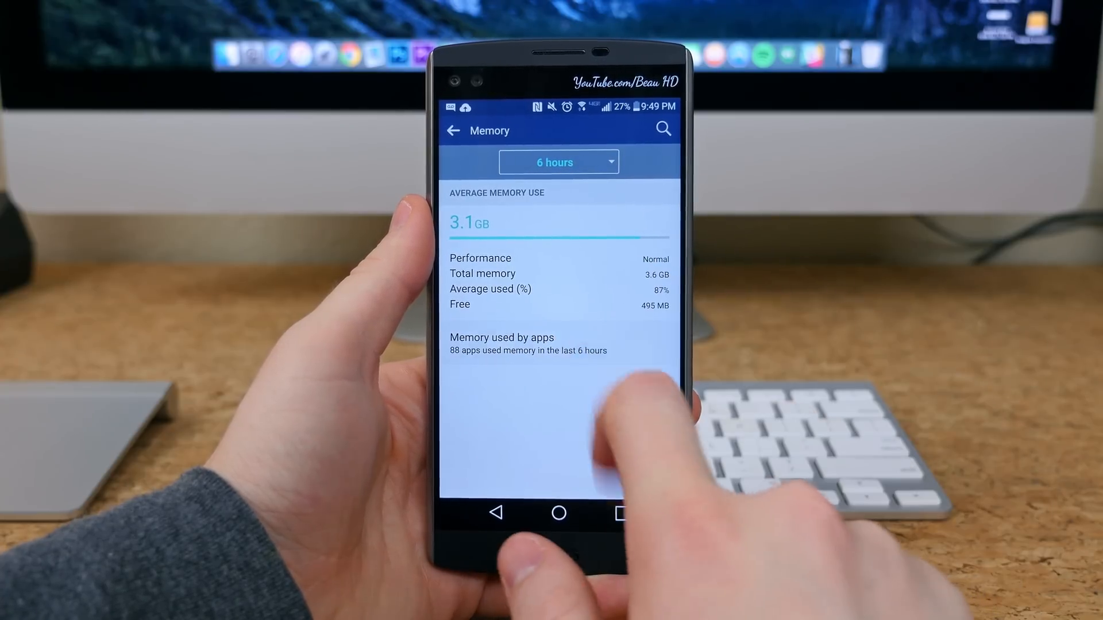
pyautogui.click(502, 344)
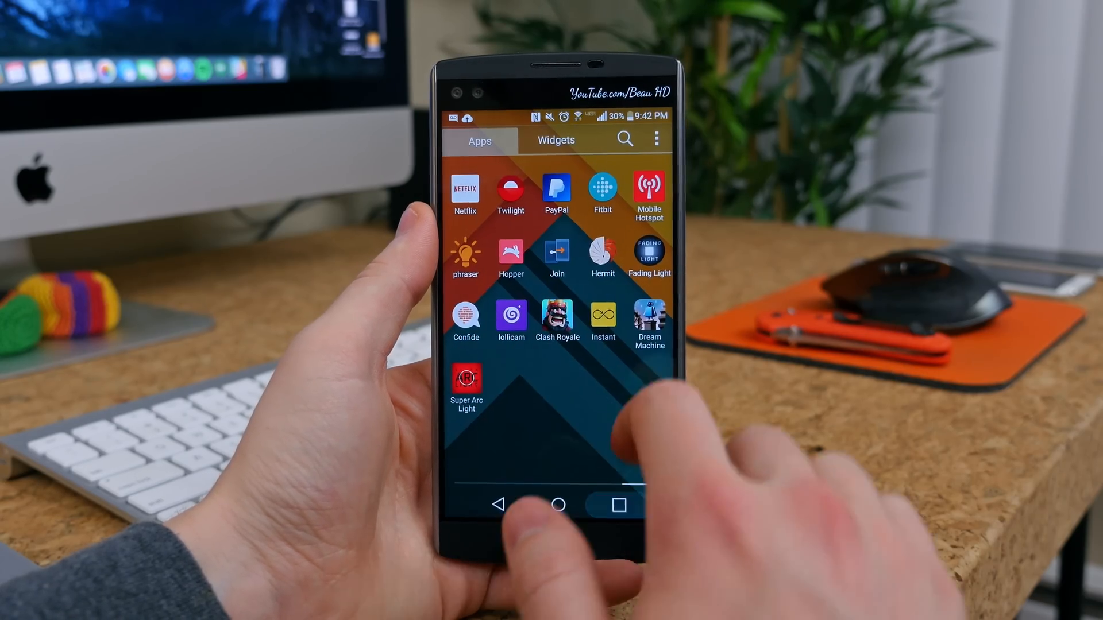
# Launch Twitter from the home screen and follow an instagram.com link in the instagram search results.
pyautogui.click(617, 504)
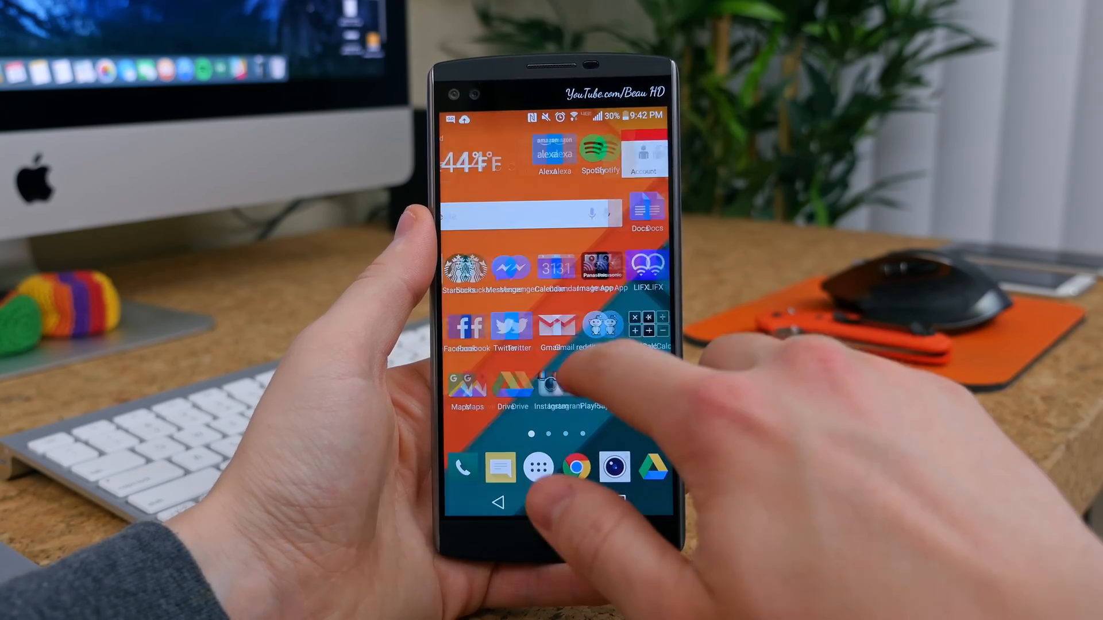
pyautogui.click(511, 326)
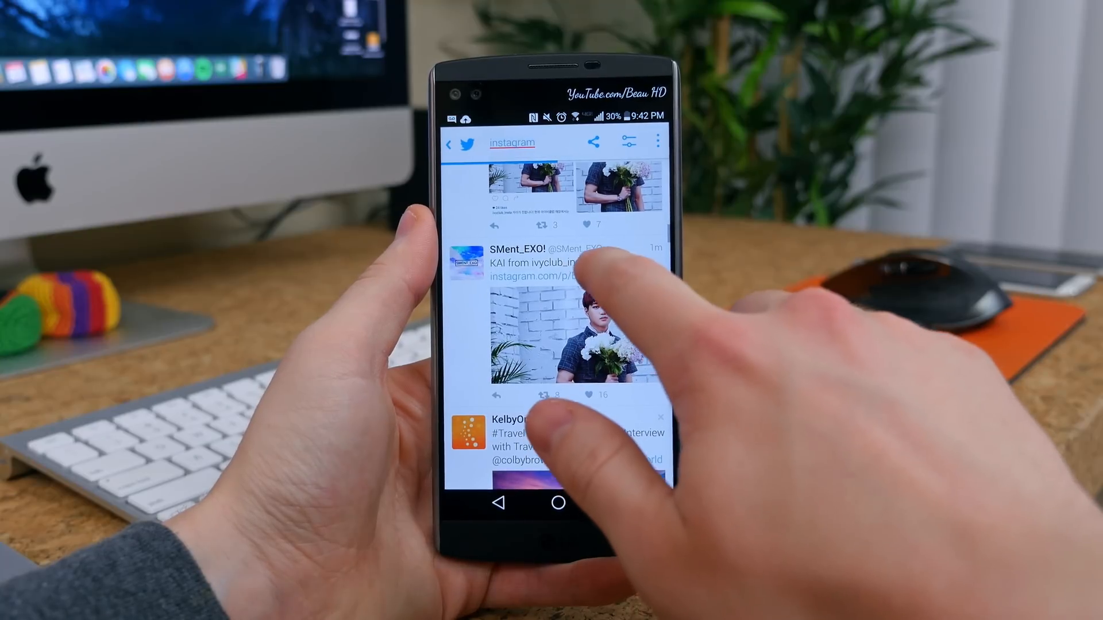
pyautogui.click(553, 274)
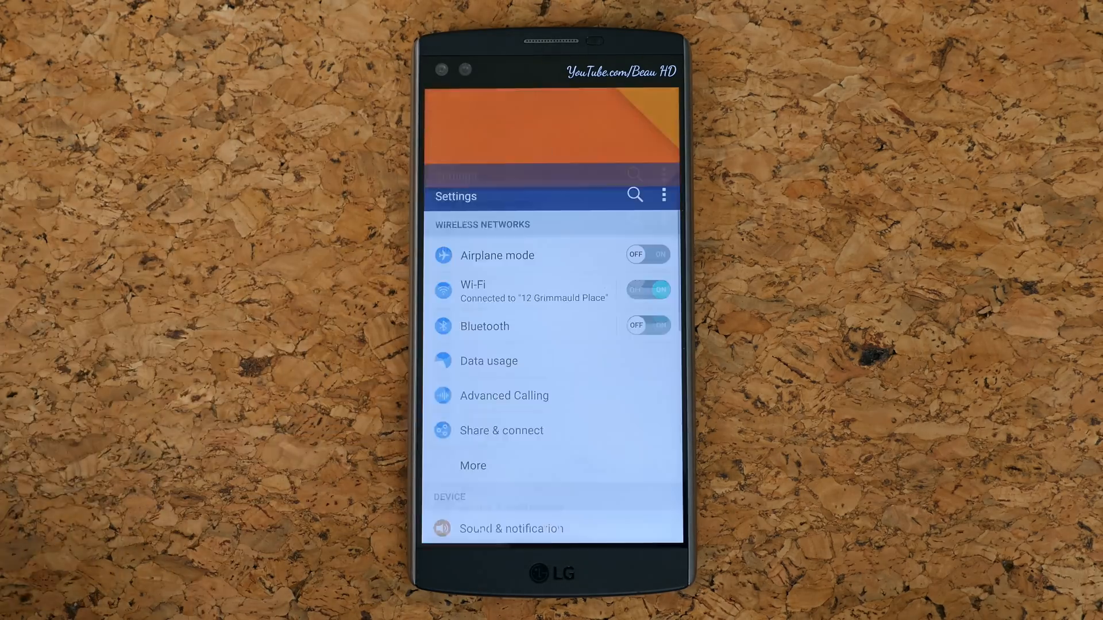
# Open the Battery page showing 24% charge and about 3 hours 2 minutes remaining.
pyautogui.scroll(-3)
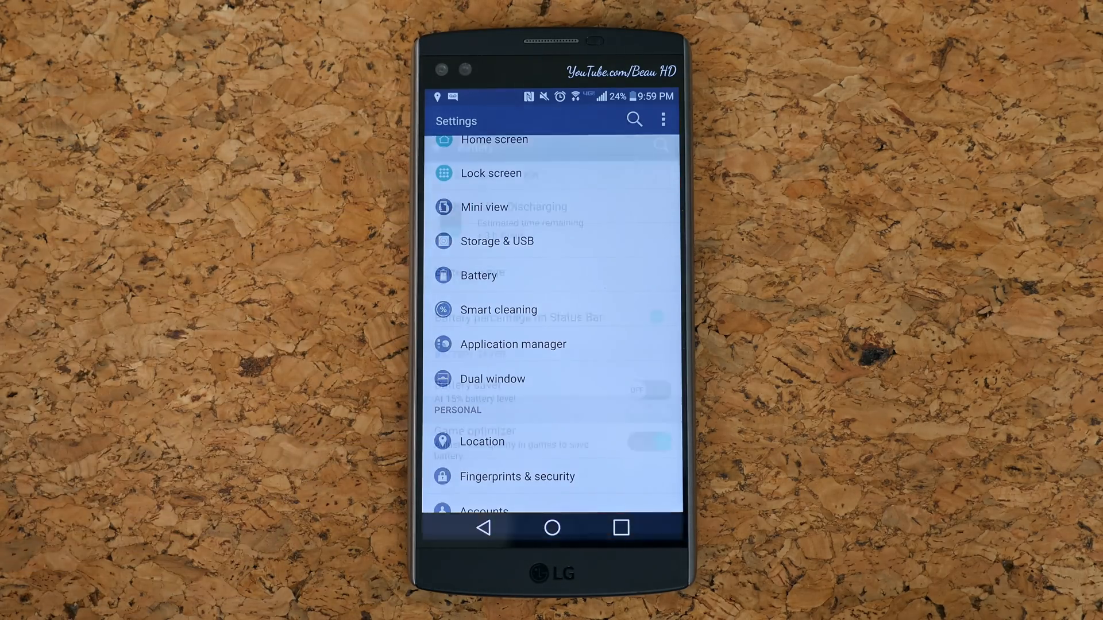
pyautogui.click(478, 274)
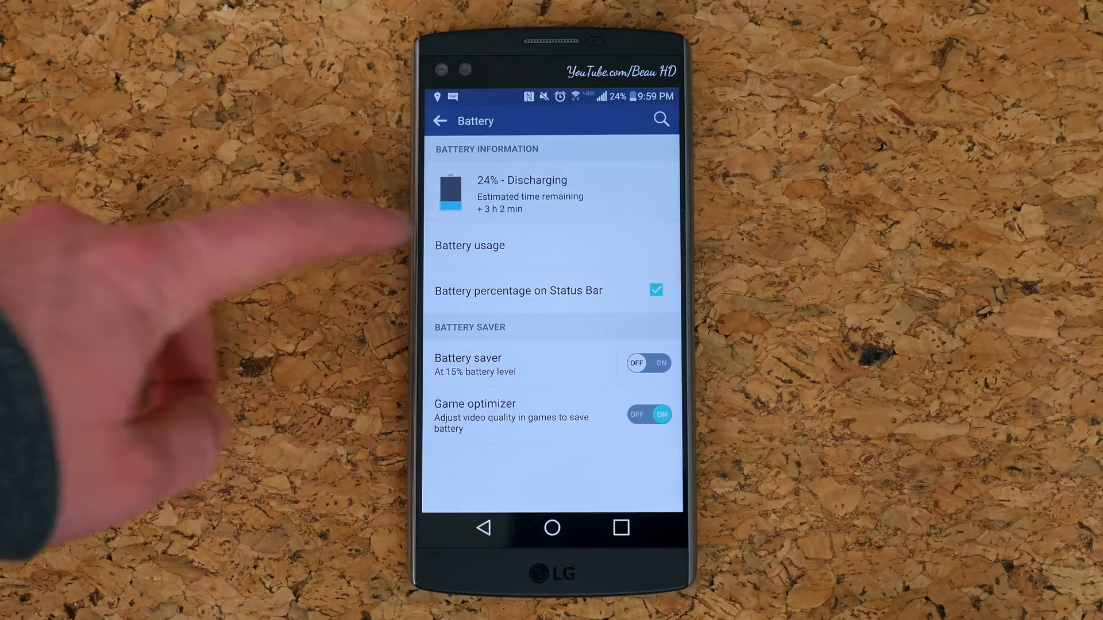